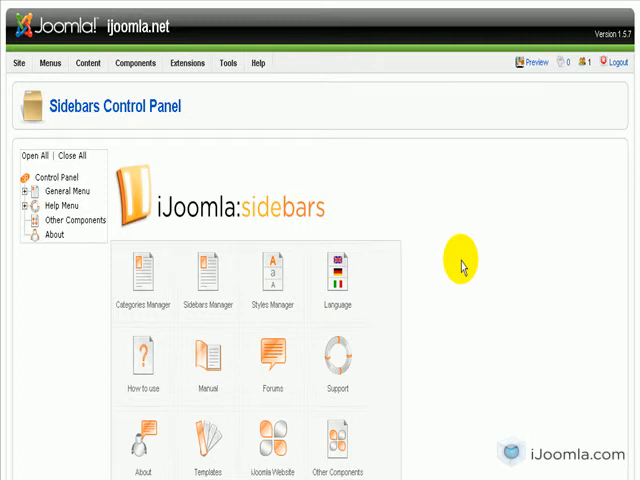
{"action": "mouse_move", "coordinate": [444, 216]}
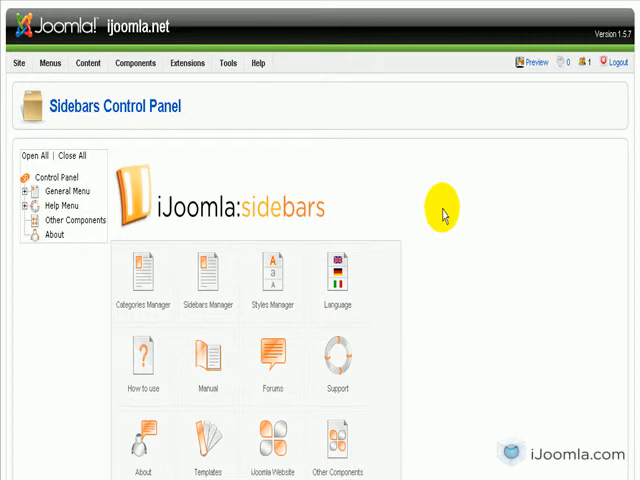
{"action": "mouse_move", "coordinate": [451, 185]}
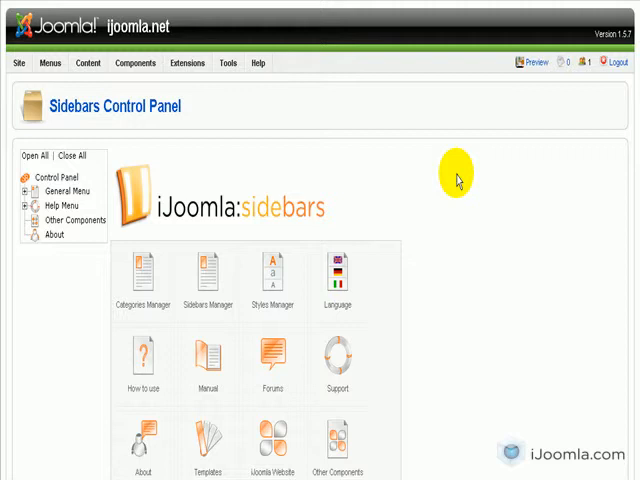
{"action": "mouse_move", "coordinate": [419, 171]}
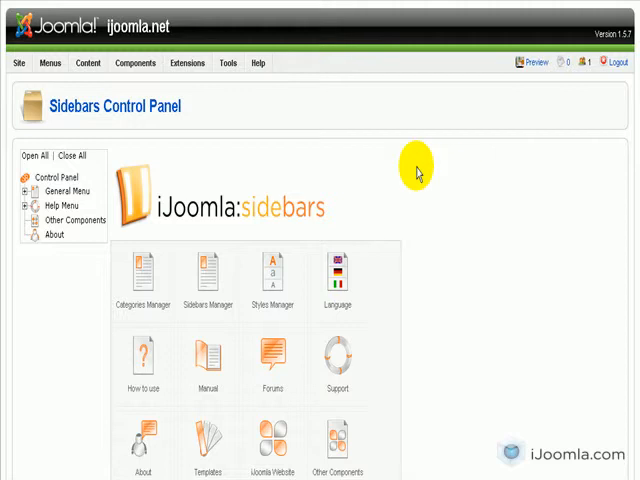
{"action": "mouse_move", "coordinate": [438, 162]}
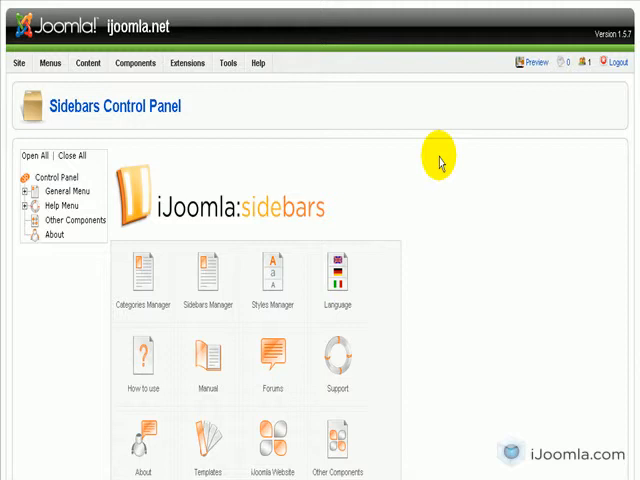
{"action": "mouse_move", "coordinate": [310, 150]}
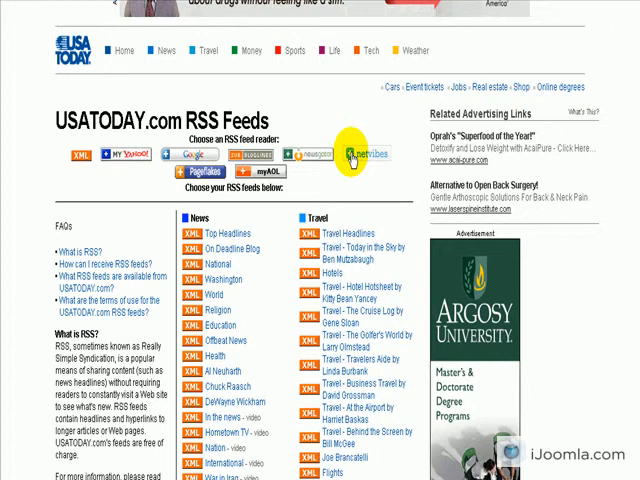
{"action": "mouse_move", "coordinate": [75, 120]}
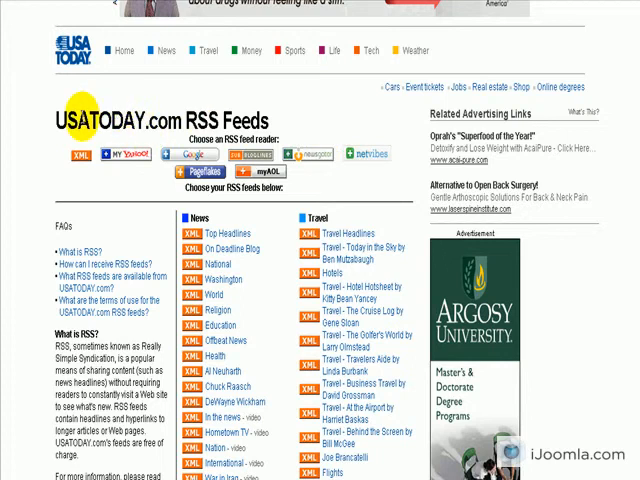
Step: Scroll through the USATODAY.com News – Top Stories feed's dated headlines
{"action": "scroll", "scroll_direction": "down", "scroll_amount": 3}
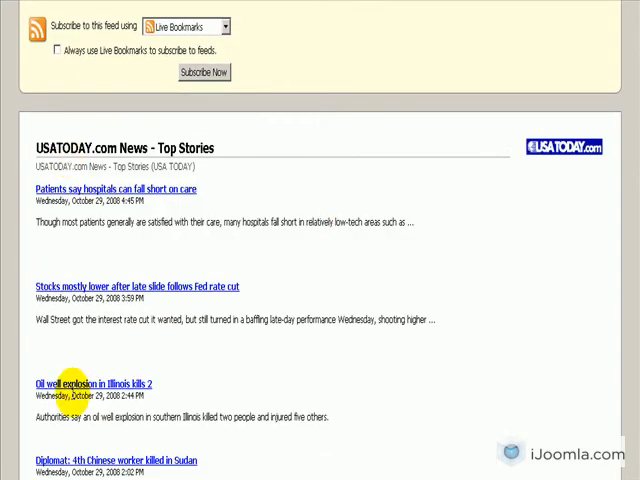
{"action": "mouse_move", "coordinate": [204, 194]}
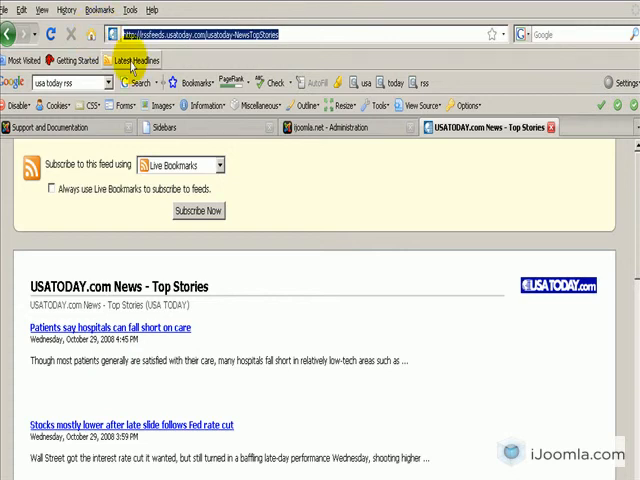
{"action": "mouse_move", "coordinate": [200, 331]}
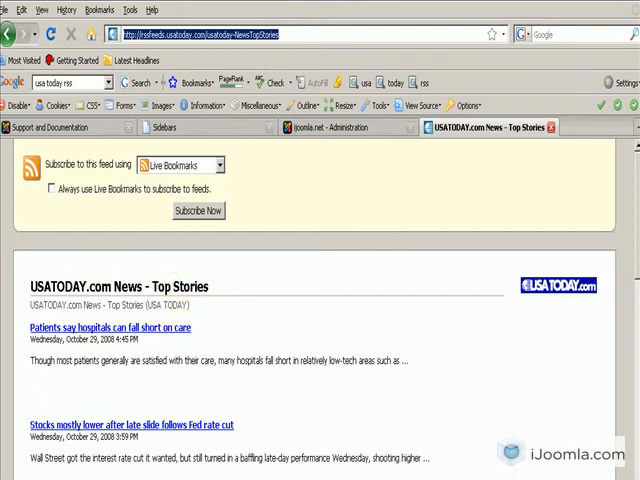
Step: Scroll down the iJoomla Sidebars control panel after copying the Top Stories feed URL
{"action": "scroll", "scroll_direction": "down", "scroll_amount": 3}
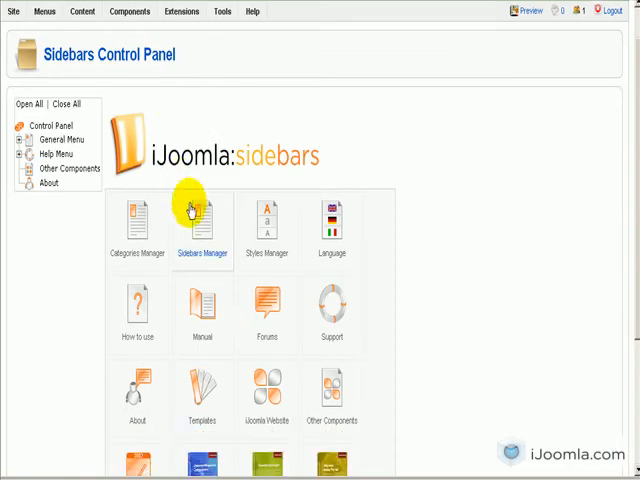
{"action": "mouse_move", "coordinate": [538, 103]}
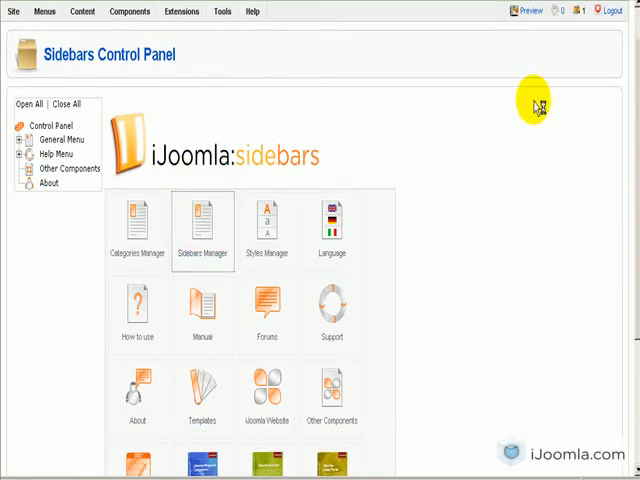
Step: Open the Sidebars Manager listing the five existing published sidebars
{"action": "left_click", "coordinate": [203, 225]}
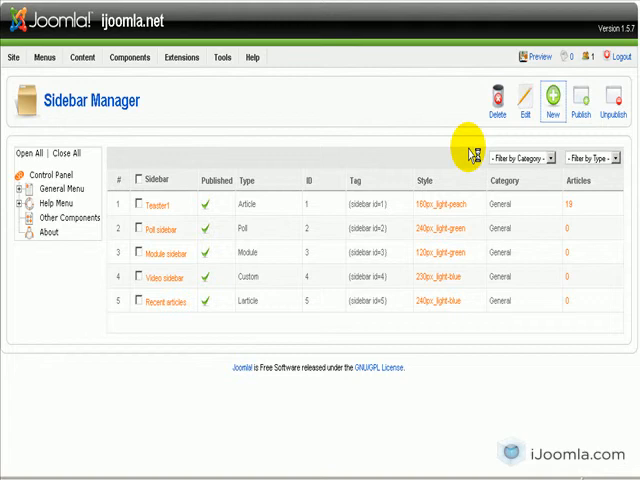
{"action": "mouse_move", "coordinate": [415, 208]}
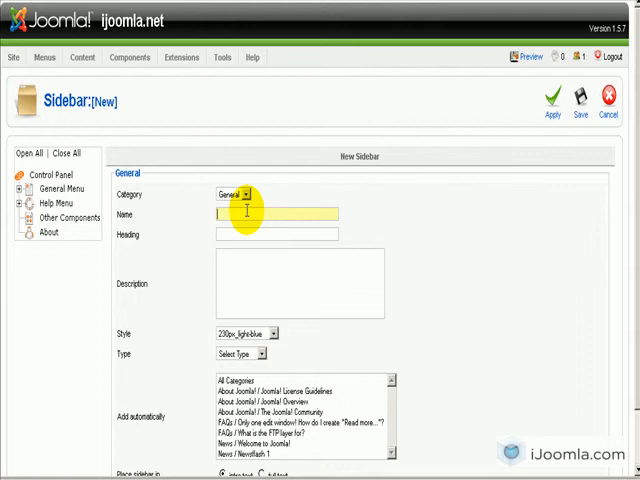
Step: Enter name 'Rss feed', heading 'Hot News!', style 240px_light-gray, and open the type list
{"action": "type", "text": "Rss feed"}
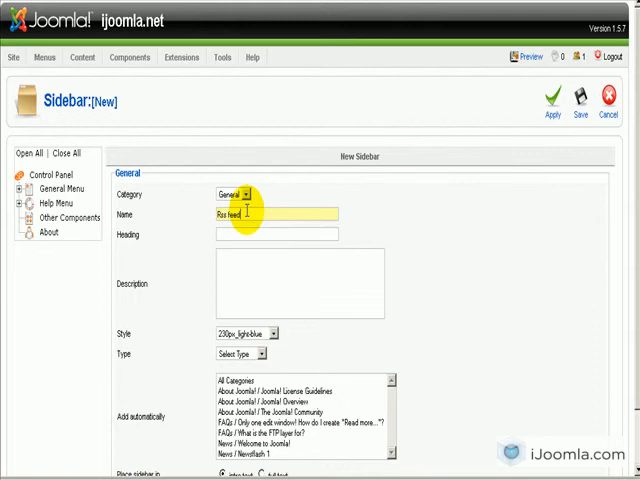
{"action": "left_click", "coordinate": [278, 234]}
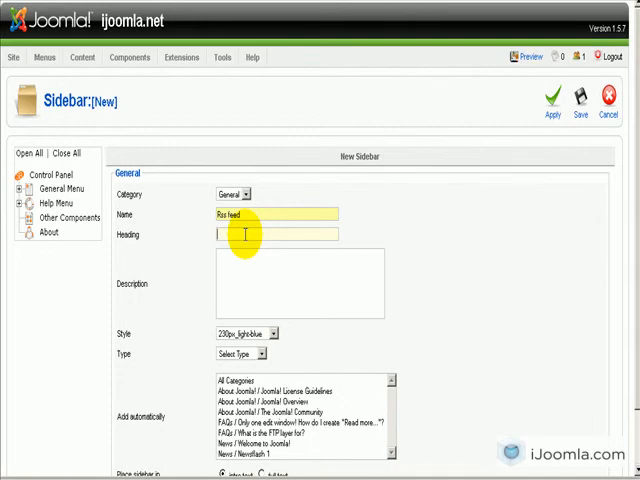
{"action": "type", "text": "Hot News!"}
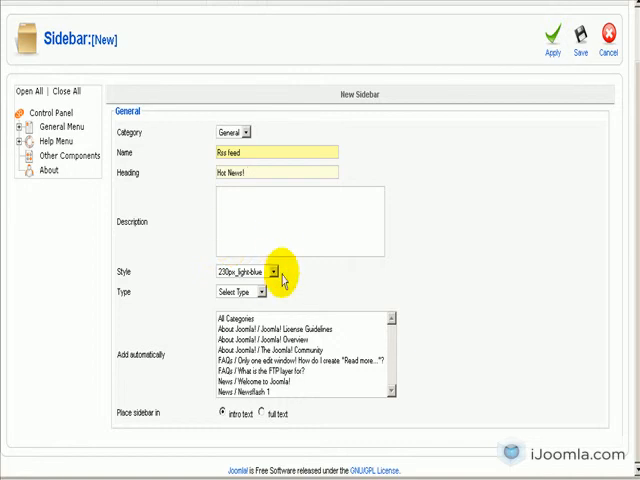
{"action": "left_click", "coordinate": [268, 271]}
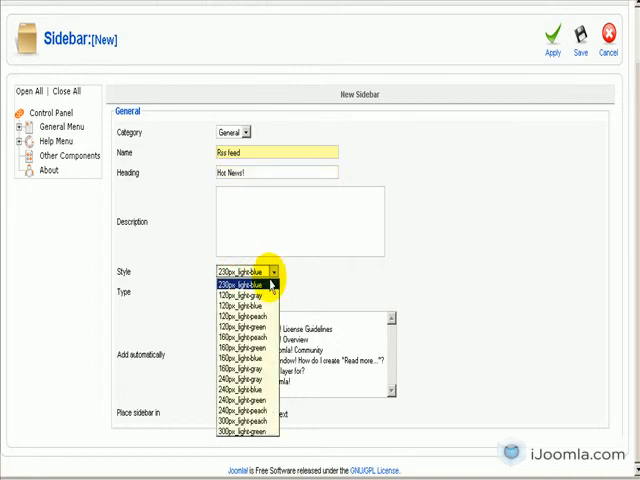
{"action": "mouse_move", "coordinate": [240, 390]}
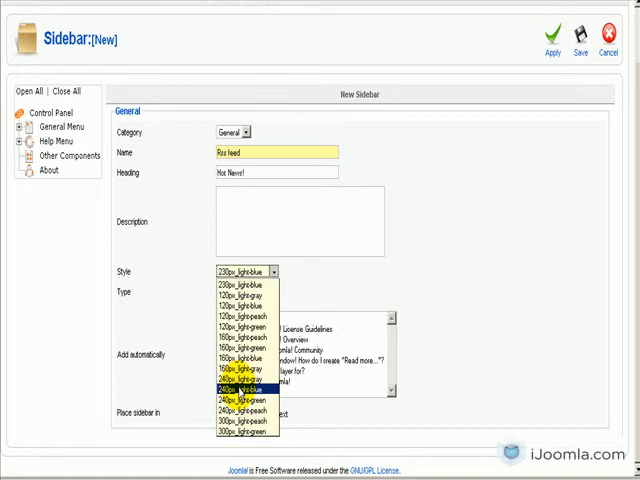
{"action": "left_click", "coordinate": [240, 389]}
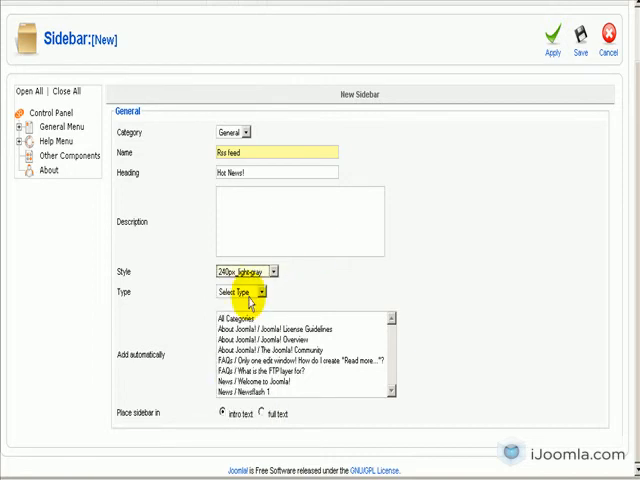
{"action": "left_click", "coordinate": [237, 291]}
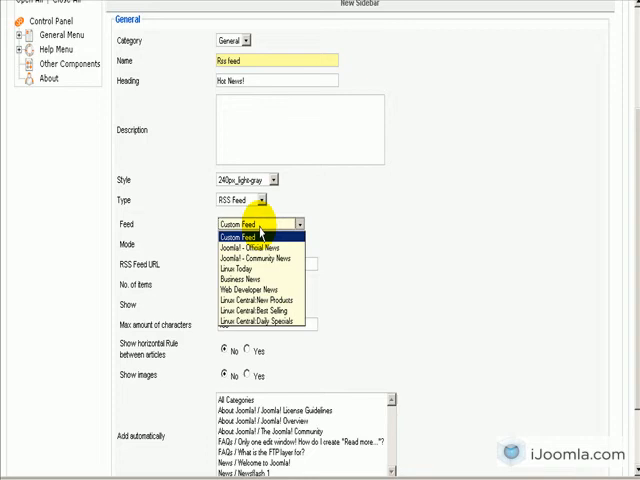
{"action": "mouse_move", "coordinate": [250, 247]}
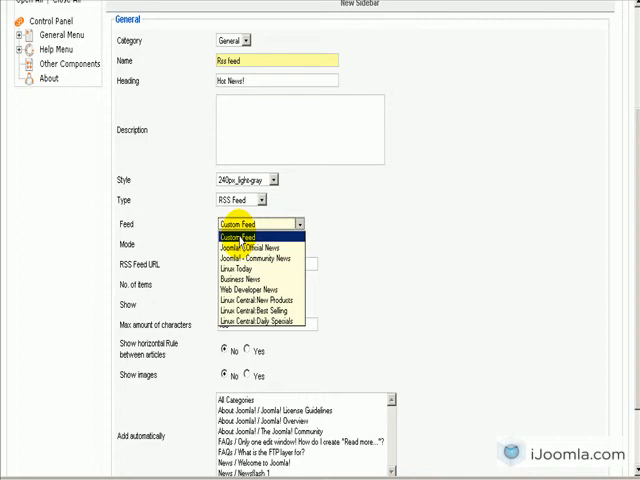
Step: Set Custom Feed, Text mode, and Title & Intro Text display for the USA Today feed
{"action": "left_click", "coordinate": [250, 235]}
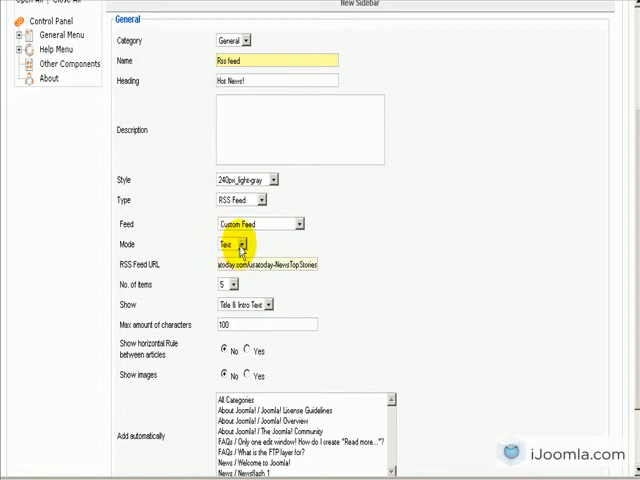
{"action": "left_click", "coordinate": [241, 243]}
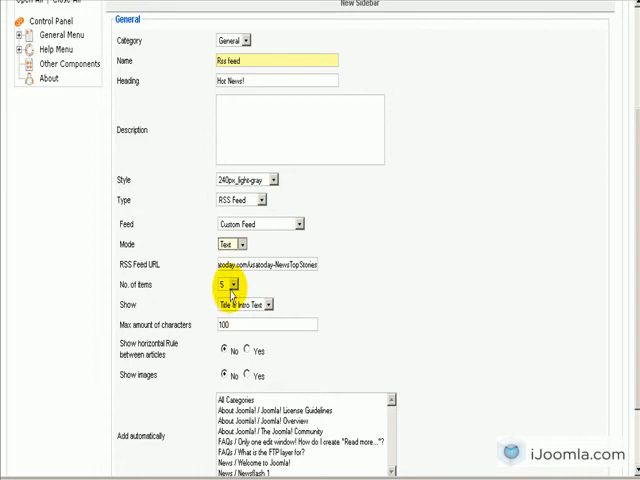
{"action": "scroll", "scroll_direction": "down", "scroll_amount": 3}
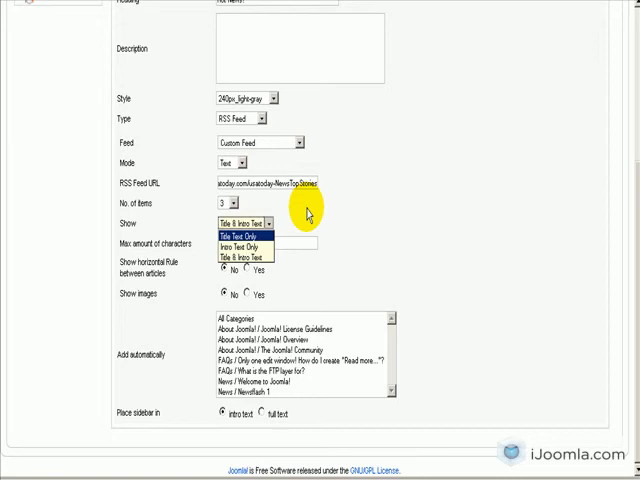
{"action": "mouse_move", "coordinate": [300, 214]}
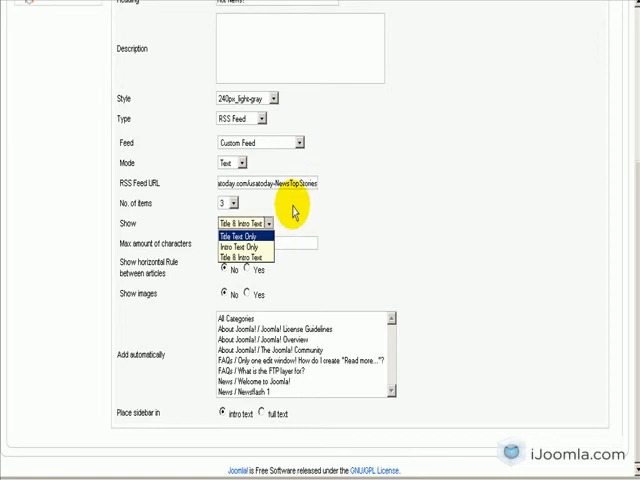
{"action": "left_click", "coordinate": [240, 249]}
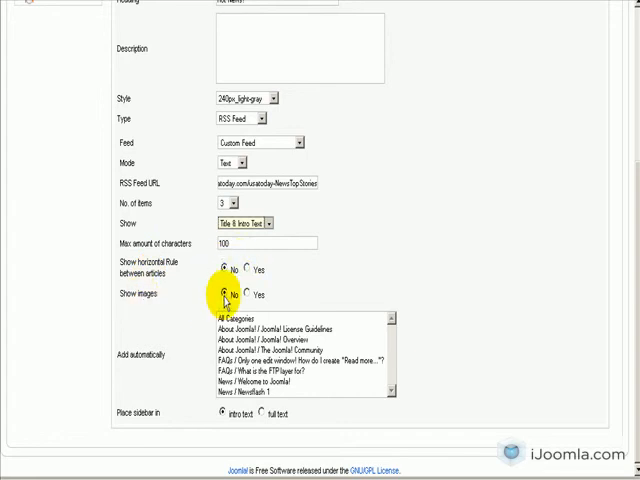
{"action": "mouse_move", "coordinate": [313, 328]}
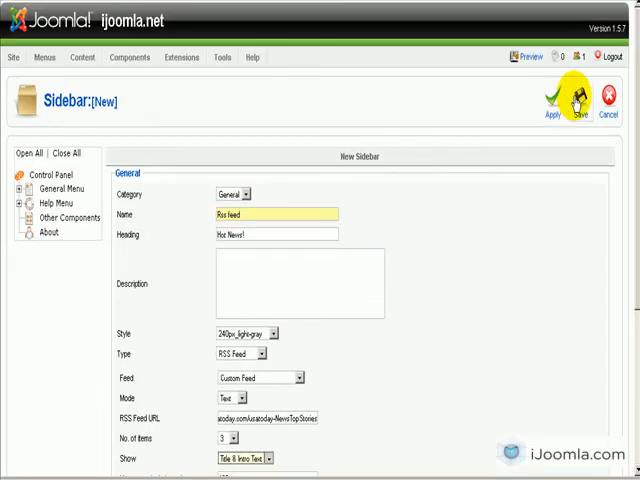
{"action": "mouse_move", "coordinate": [438, 194]}
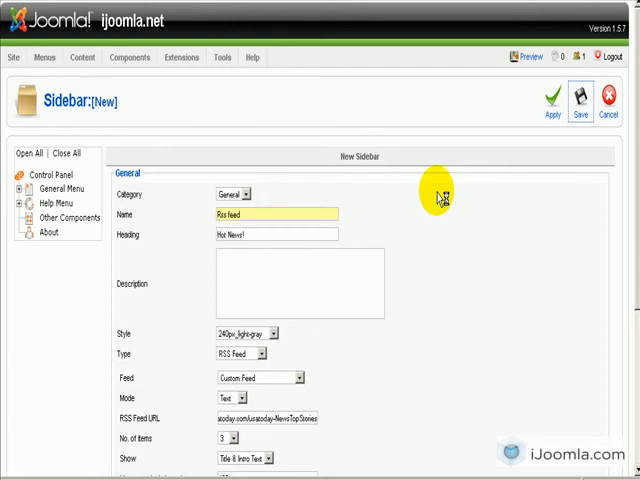
Step: Save the Rss feed sidebar and select its {sidebar id=6} tag for copying
{"action": "left_click", "coordinate": [580, 100]}
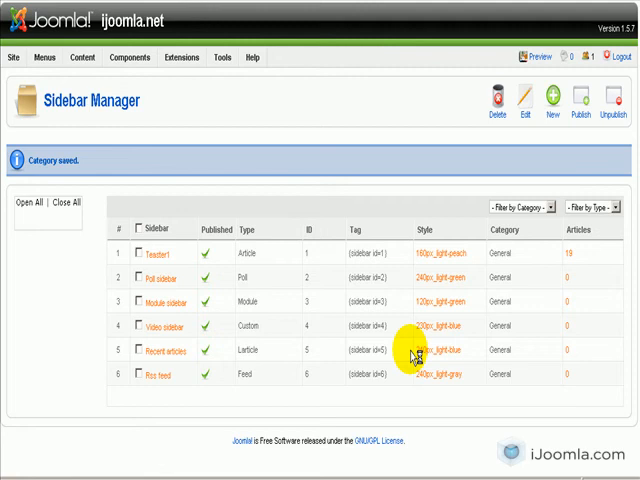
{"action": "left_click", "coordinate": [17, 201]}
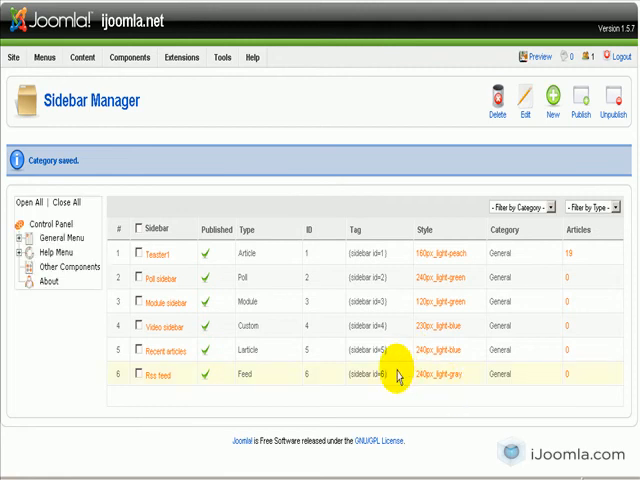
{"action": "double_click", "coordinate": [368, 375]}
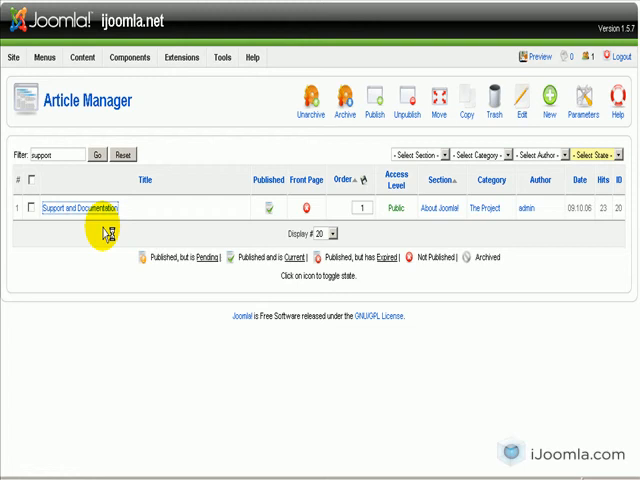
{"action": "mouse_move", "coordinate": [120, 263]}
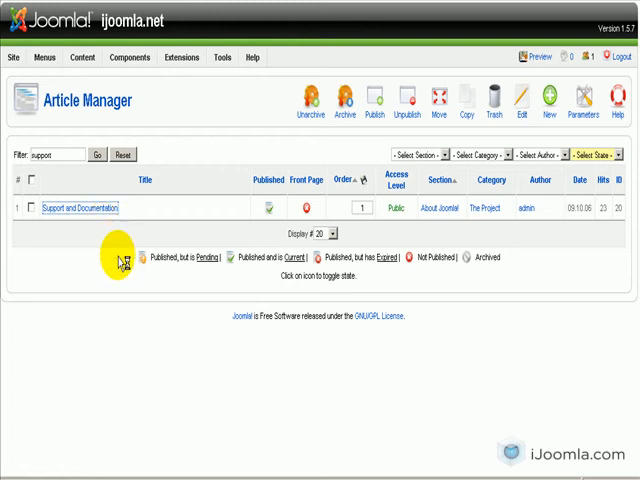
Step: Insert {sidebar id=6} into the Support and Documentation article and view it on the site
{"action": "left_click", "coordinate": [79, 207]}
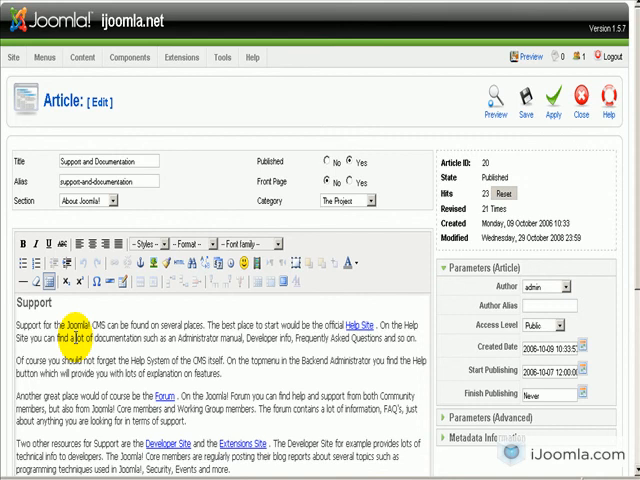
{"action": "scroll", "scroll_direction": "down", "scroll_amount": 3}
{"action": "type", "text": "{sidebar id=6} "}
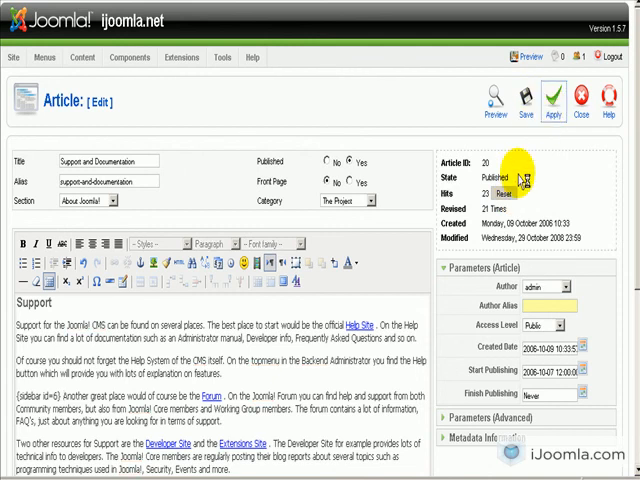
{"action": "mouse_move", "coordinate": [415, 168]}
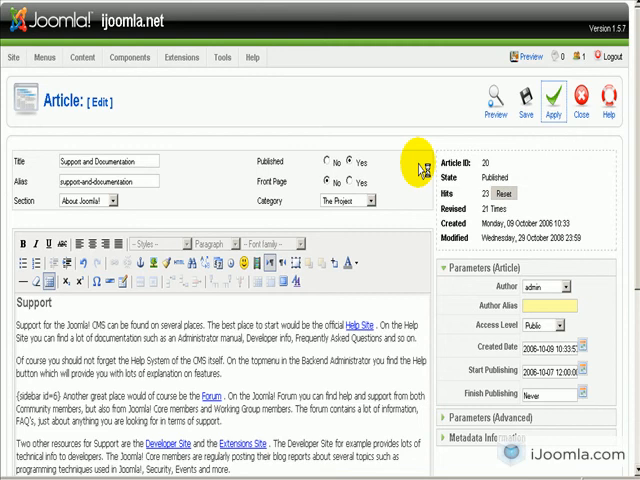
{"action": "left_click", "coordinate": [522, 102]}
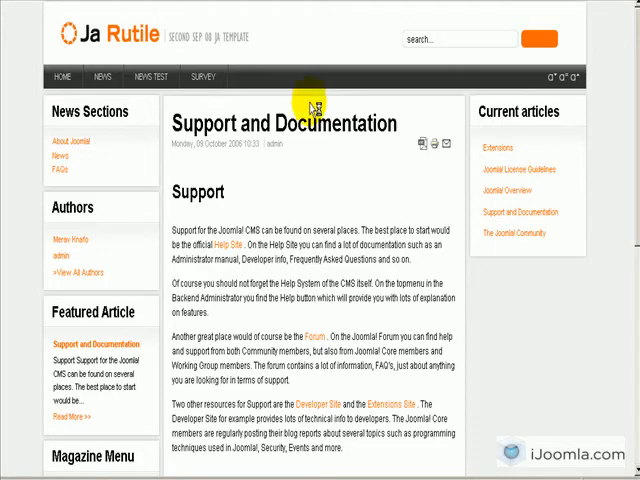
{"action": "mouse_move", "coordinate": [378, 191]}
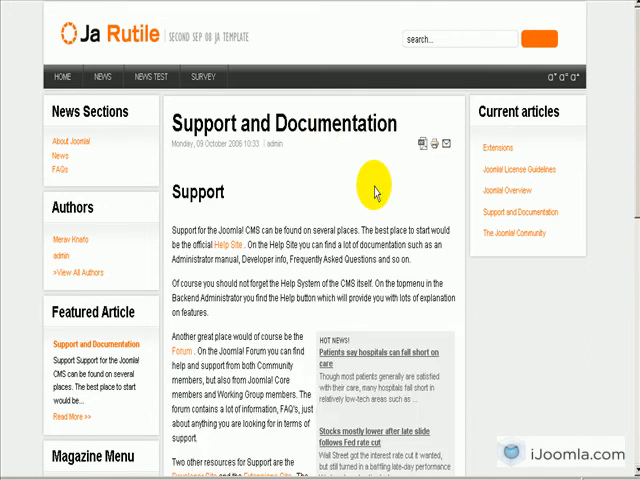
Step: Scroll the Support and Documentation page to check the Hot News! headlines box
{"action": "scroll", "scroll_direction": "down", "scroll_amount": 3}
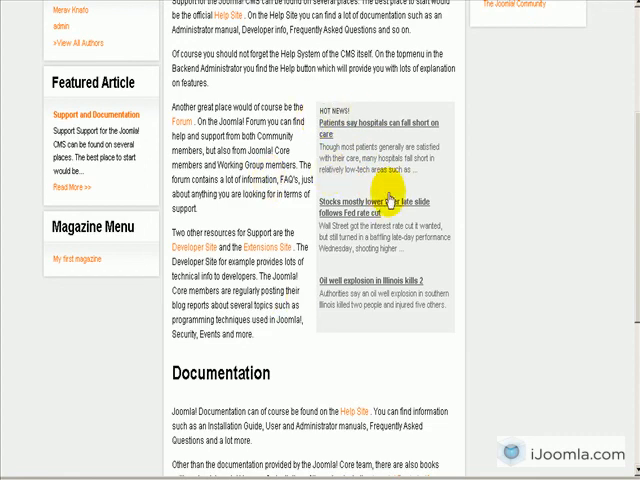
{"action": "mouse_move", "coordinate": [397, 140]}
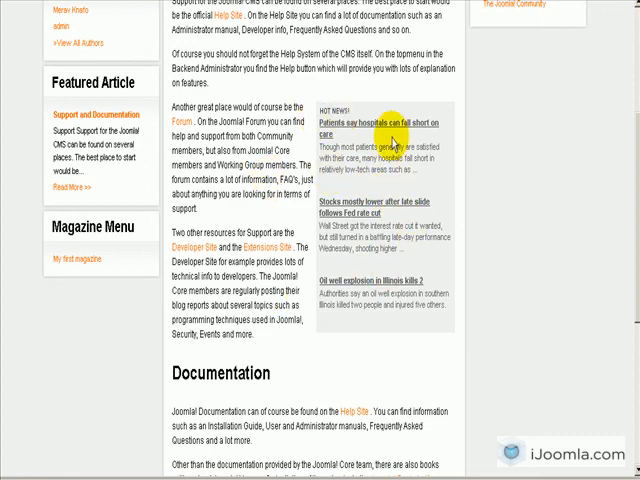
{"action": "mouse_move", "coordinate": [325, 185]}
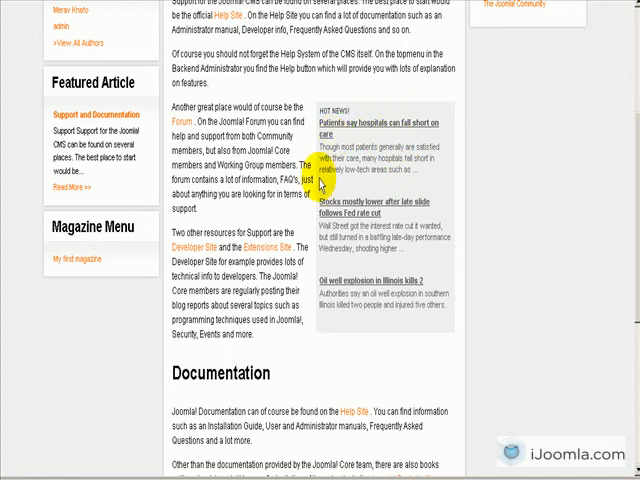
{"action": "scroll", "scroll_direction": "up", "scroll_amount": 3}
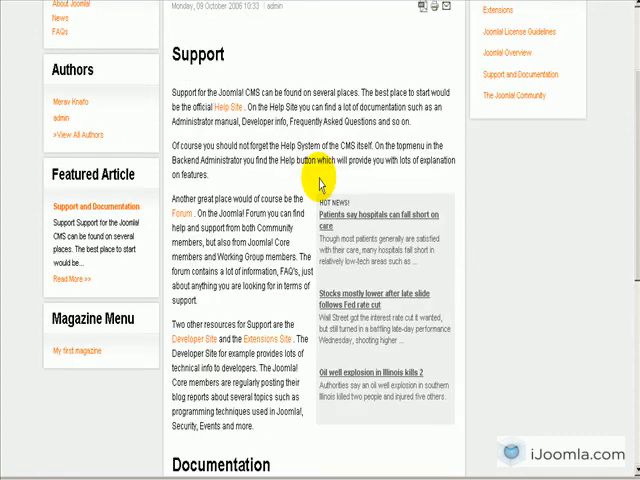